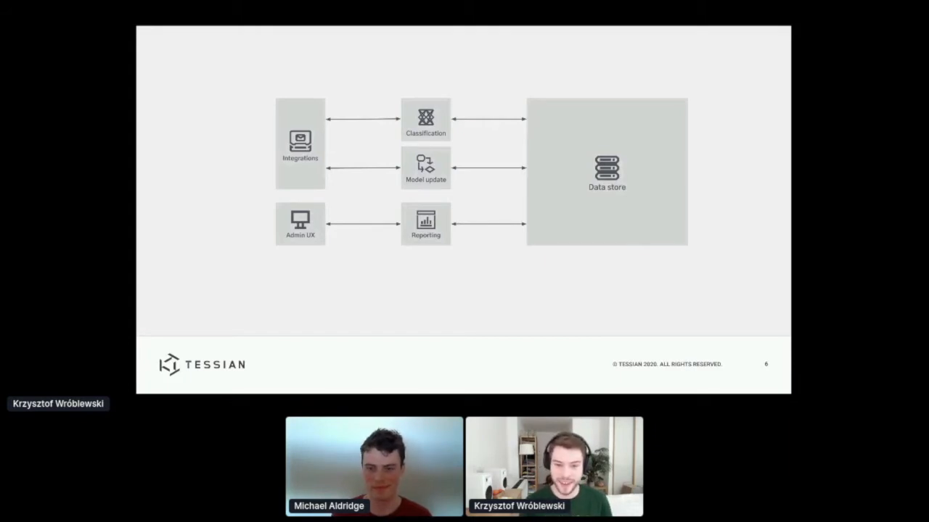
# Advance the slides from the architecture diagram to 'Multi-tenancy is great'.
pyautogui.press('Right')
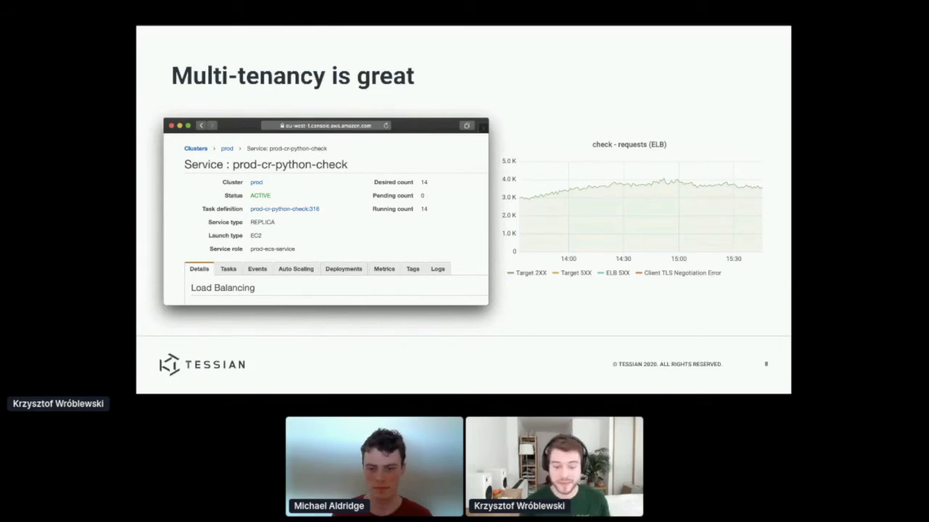
# Advance to the 'Multi-tenancy is hard' slide with the tenant-specific S3 path code.
pyautogui.press('Right')
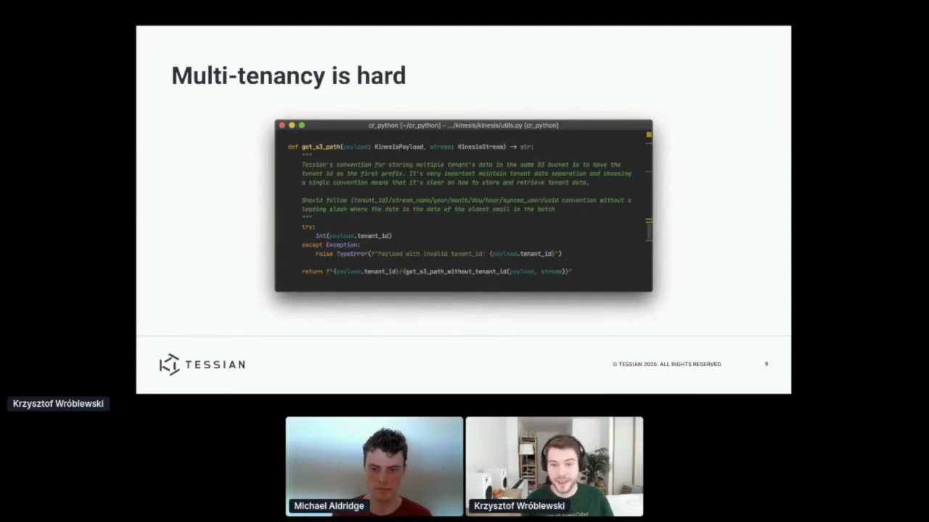
# Advance to slide 13 asking how to keep multi-tenancy's advantages while reducing risk.
pyautogui.press('right')
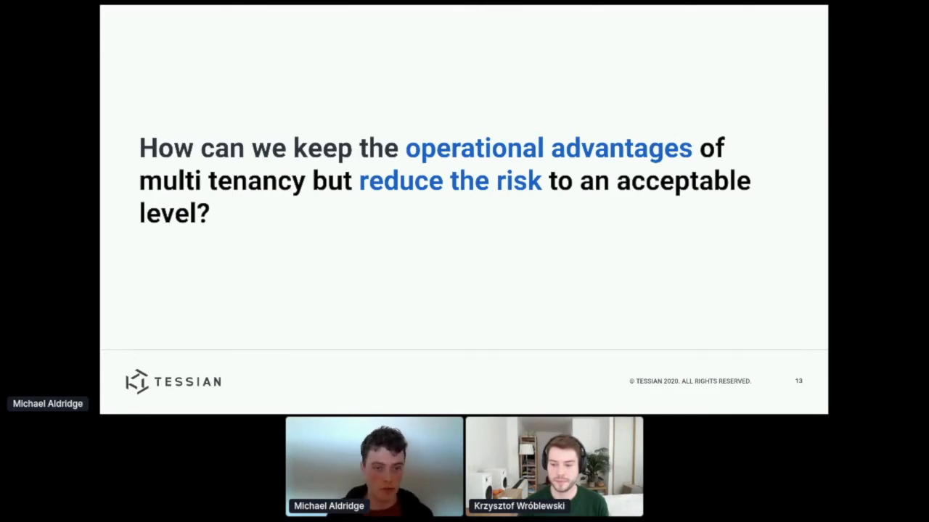
# Advance through slide 14 on the single-tenanted look to slide 15, 'Resources, aka the central abstraction'.
pyautogui.press('right')
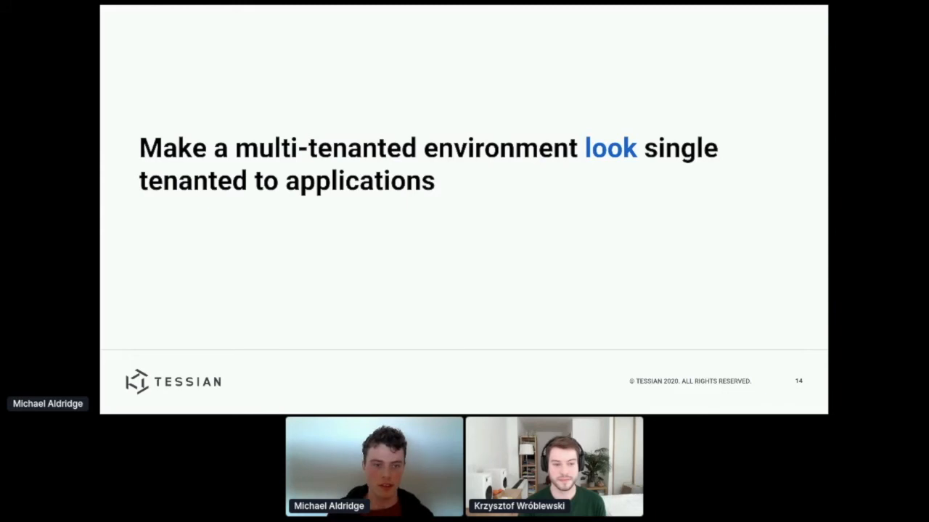
pyautogui.press('right')
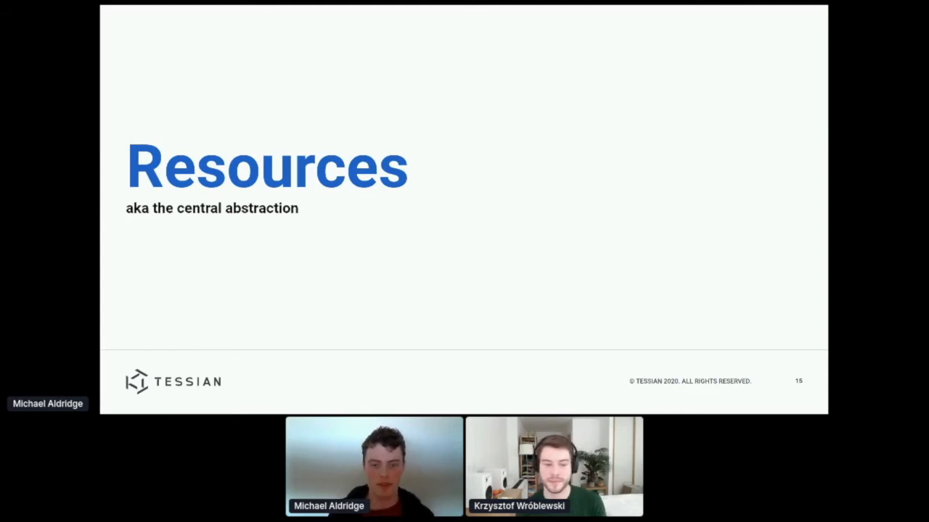
# Advance through the app and resource diagrams to slide 21, 'S3 Resource Internals'.
pyautogui.press('right')
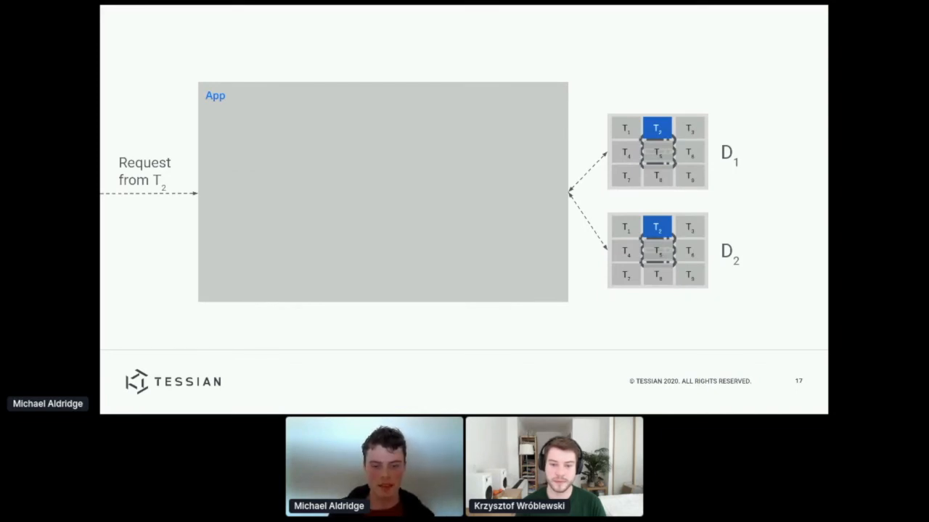
pyautogui.press('right')
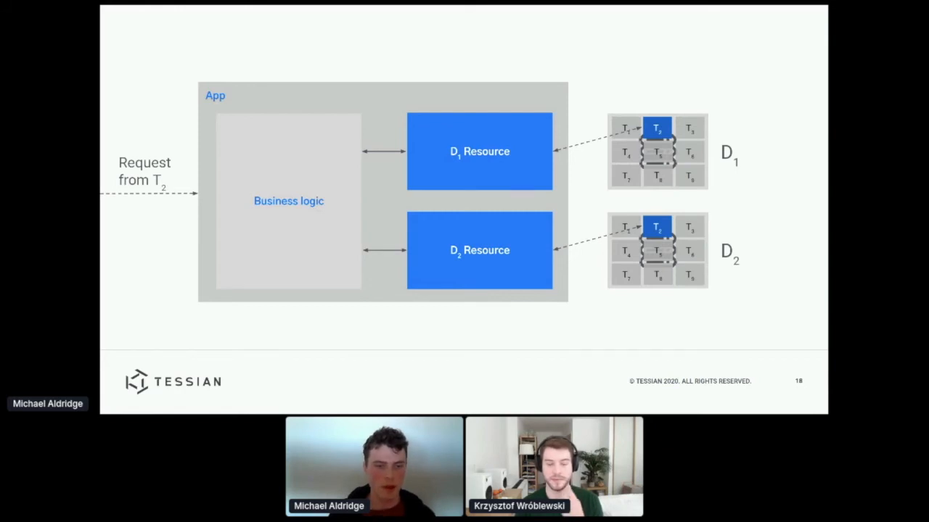
pyautogui.press('right')
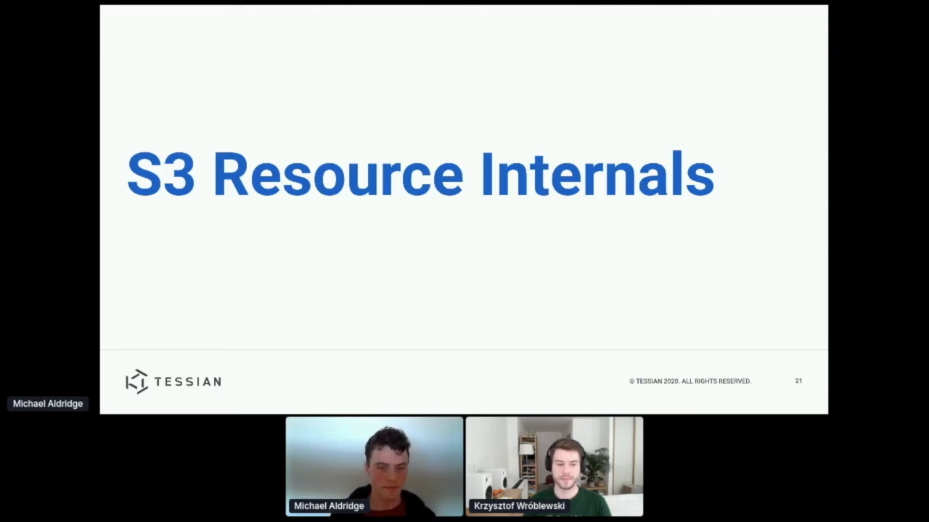
# Advance through slide 23 to the slide 24 diagram of the S3 Resource prefixing paths with the tenant ID.
pyautogui.press('right')
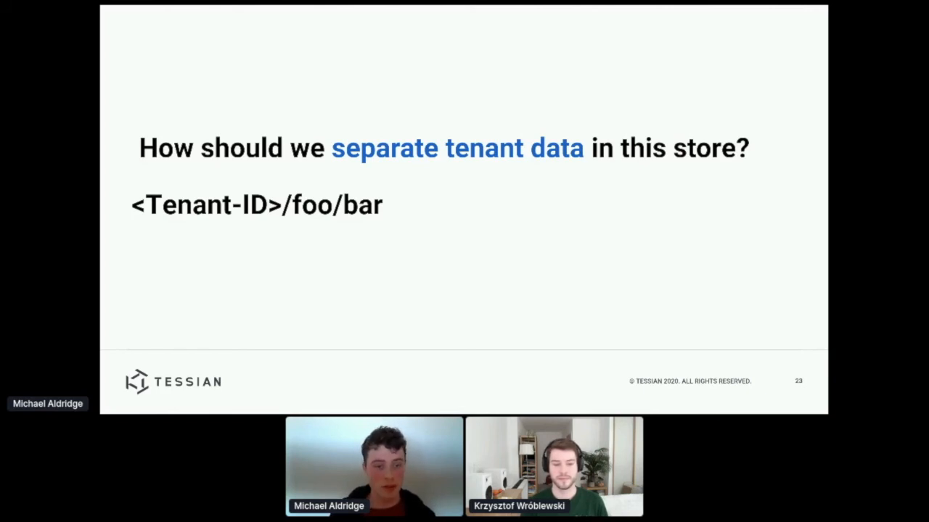
pyautogui.press('Right')
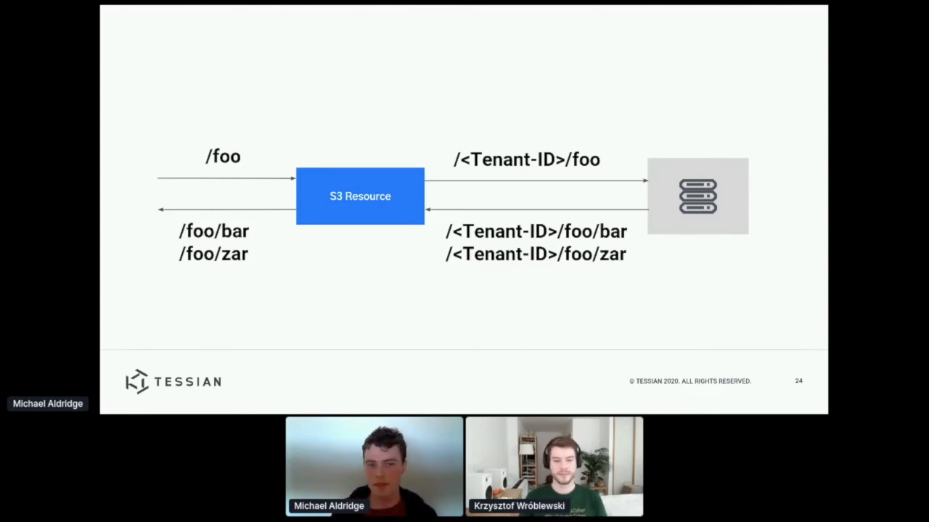
# Advance to slide 25 showing the /../5/foo path traversal attempt and AWS STS.
pyautogui.press('Right')
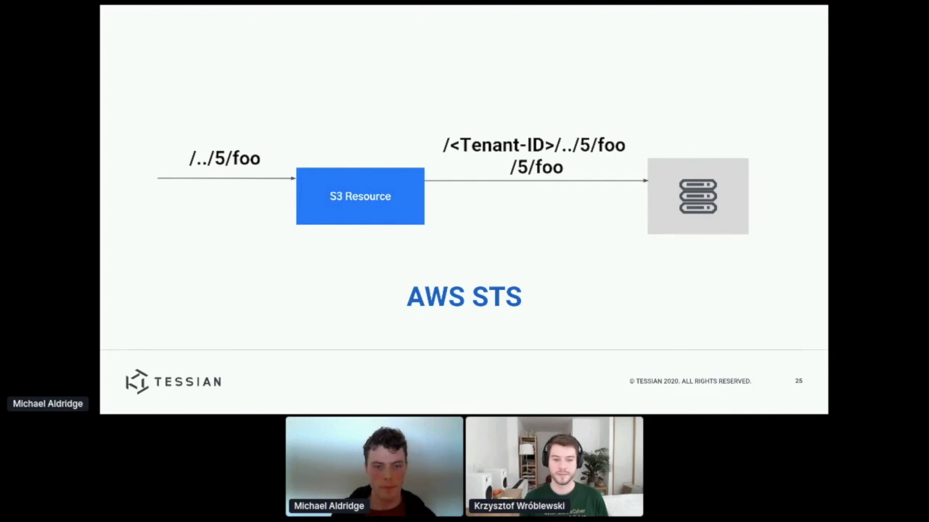
# Advance through the Compromises title to slide 27 listing trade-offs like extra STS latency.
pyautogui.press('right')
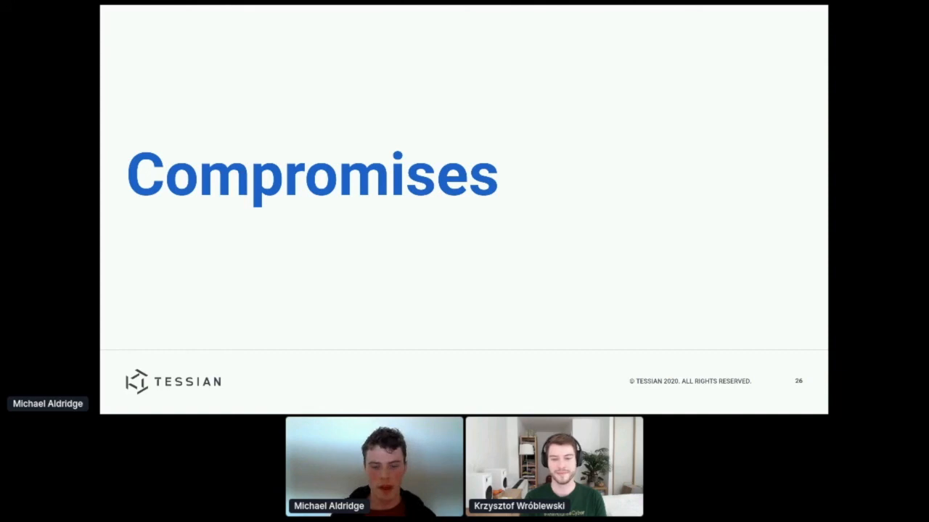
pyautogui.press('Right')
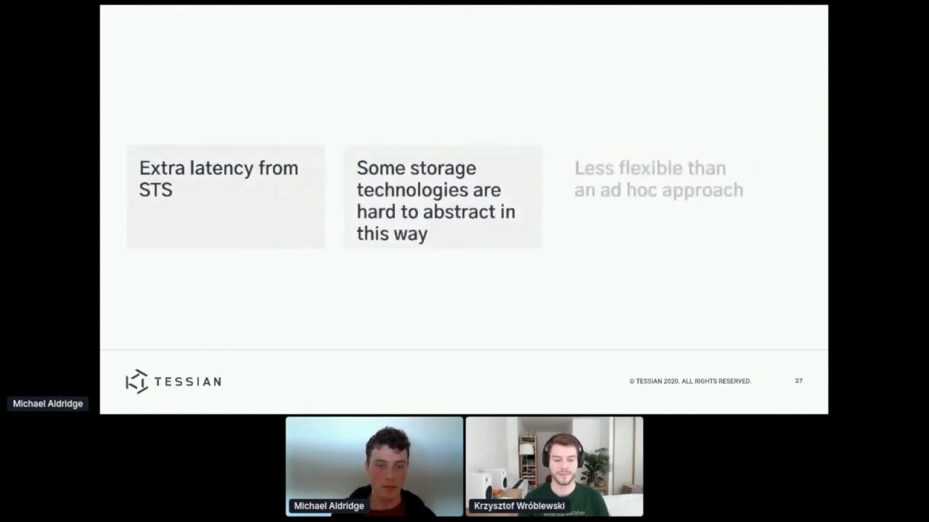